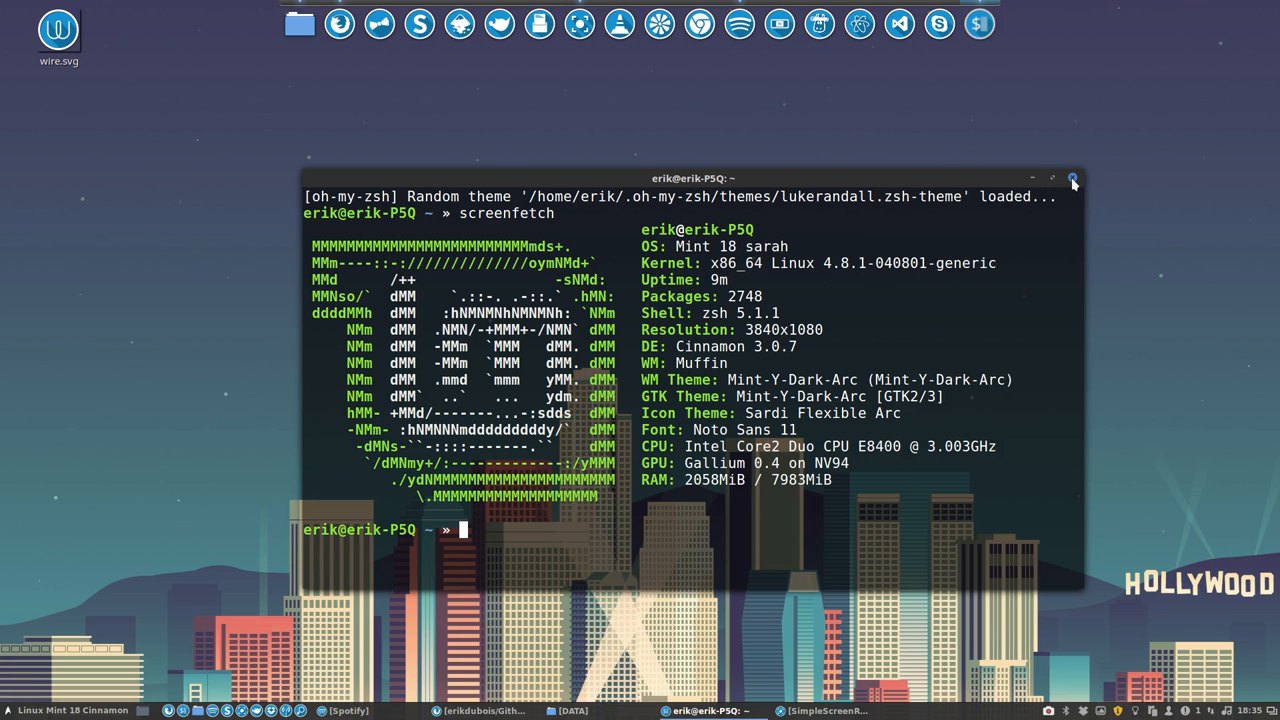
# Hide the terminal and get the Github-Tutorial HTTPS clone URL from GitHub in Firefox
pyautogui.click(1073, 180)
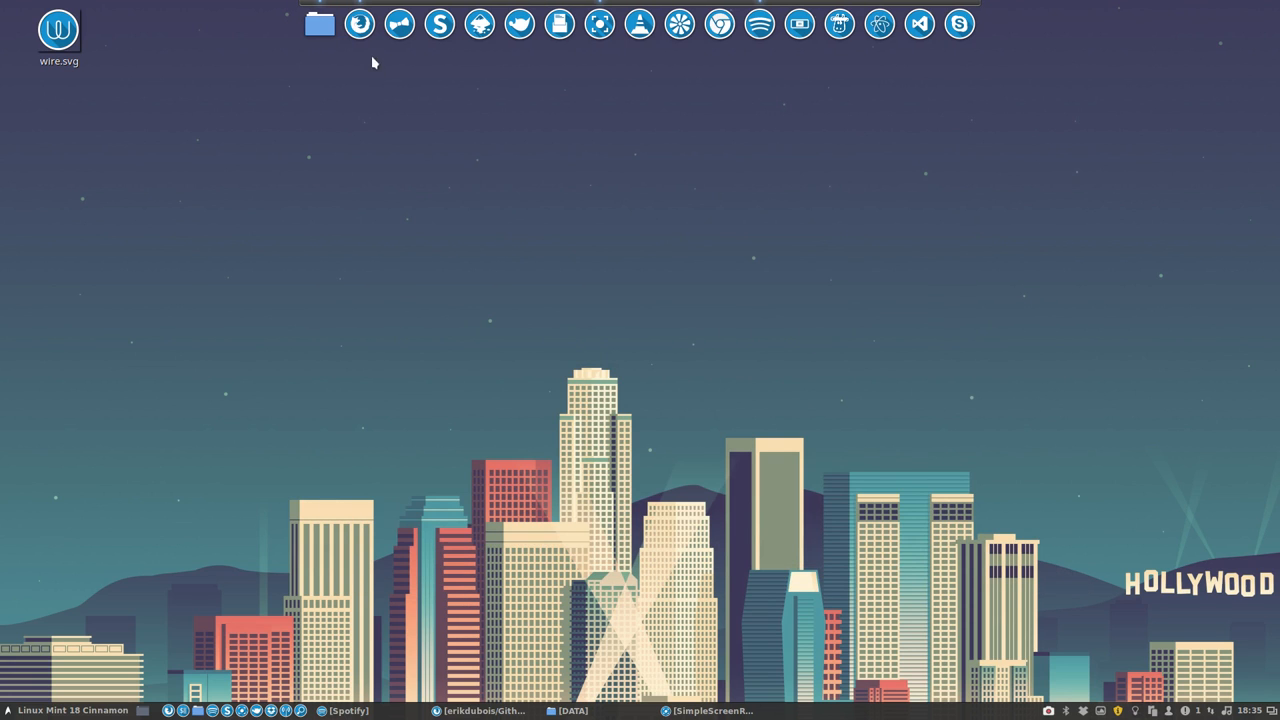
pyautogui.click(479, 711)
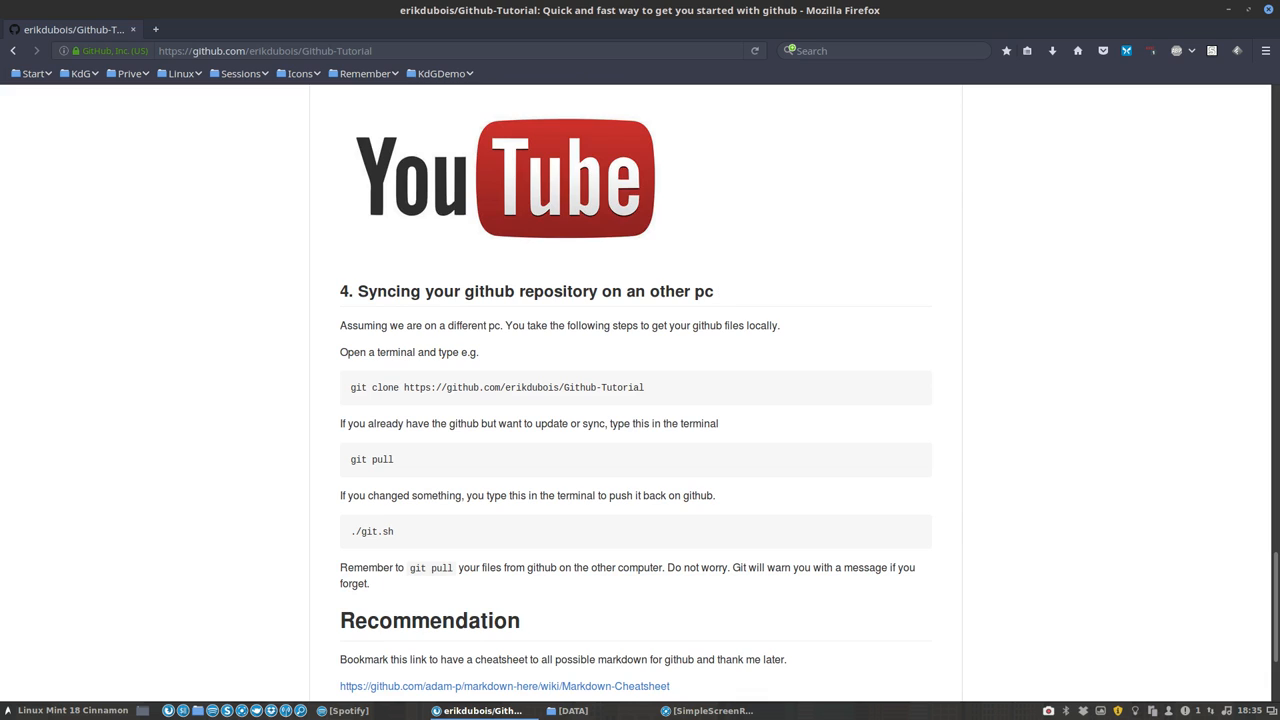
pyautogui.moveTo(636, 357)
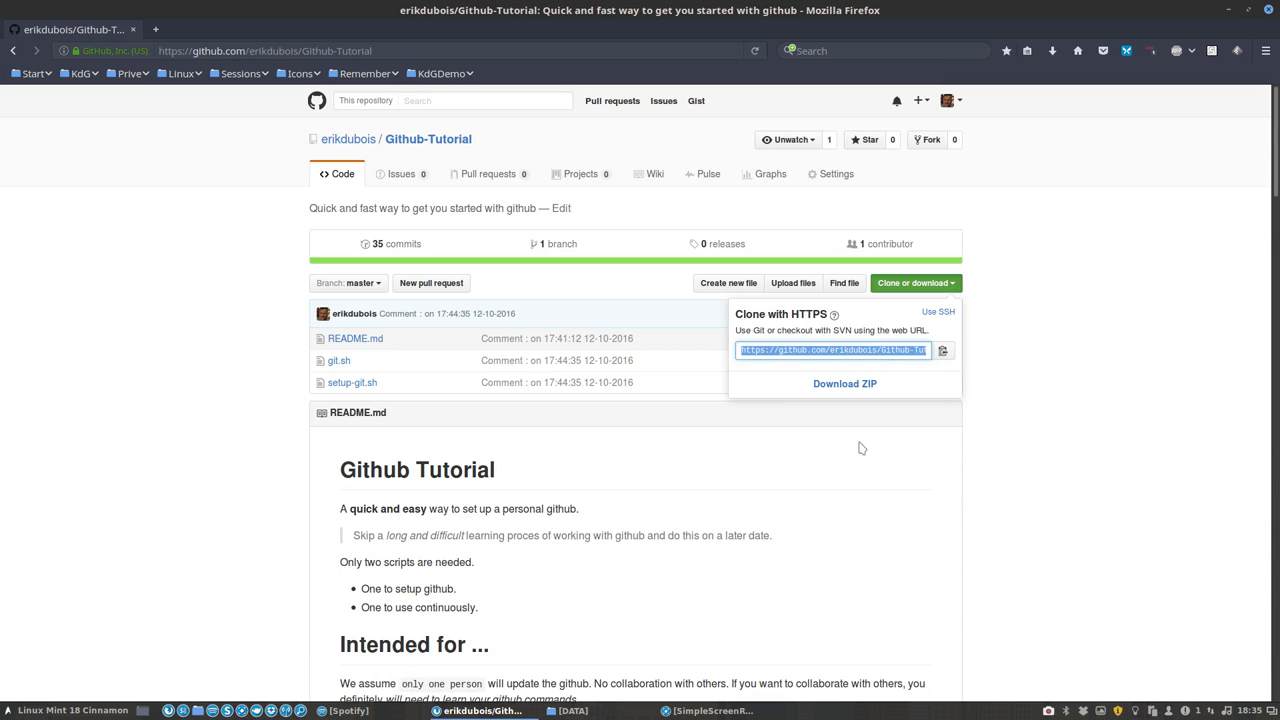
pyautogui.click(914, 283)
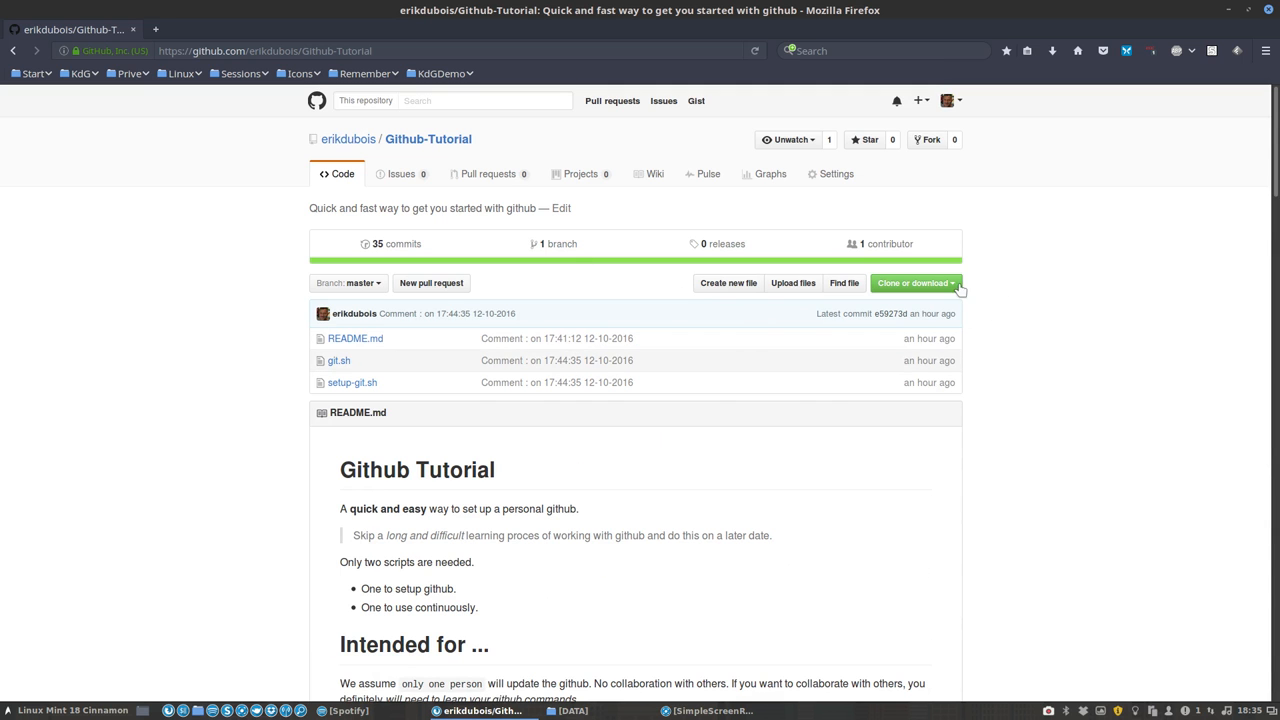
pyautogui.click(915, 282)
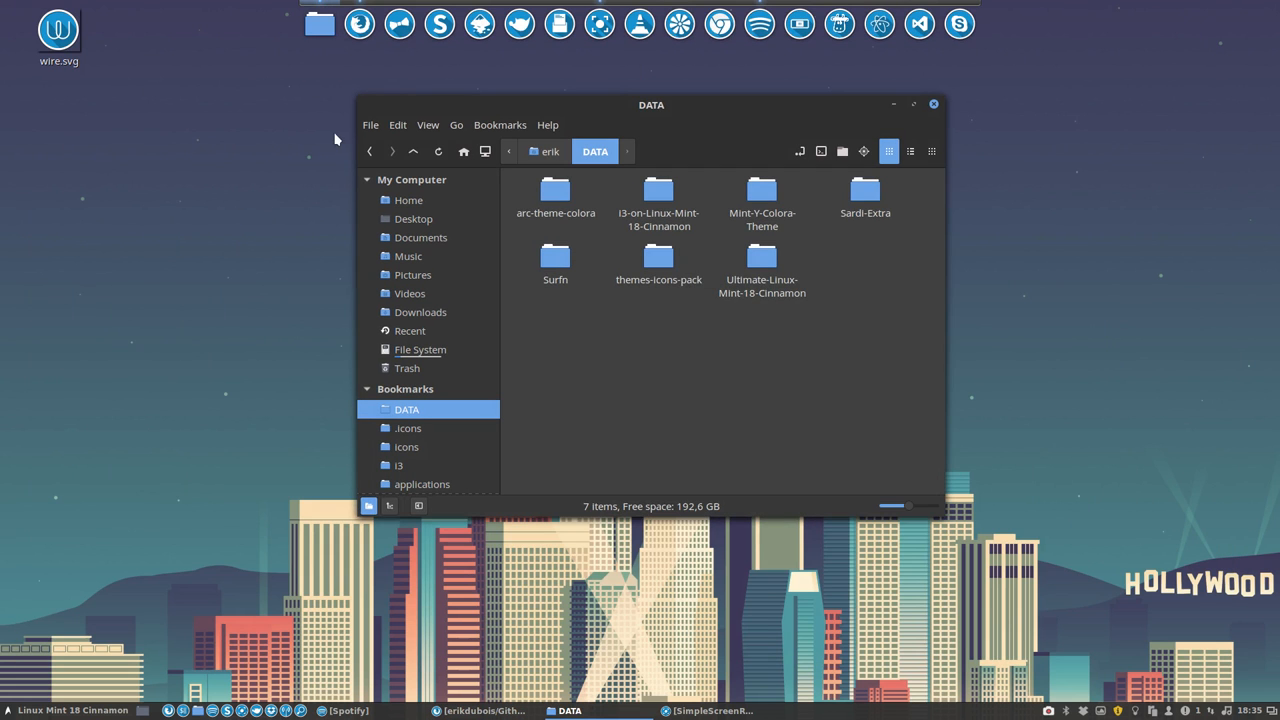
pyautogui.moveTo(498, 186)
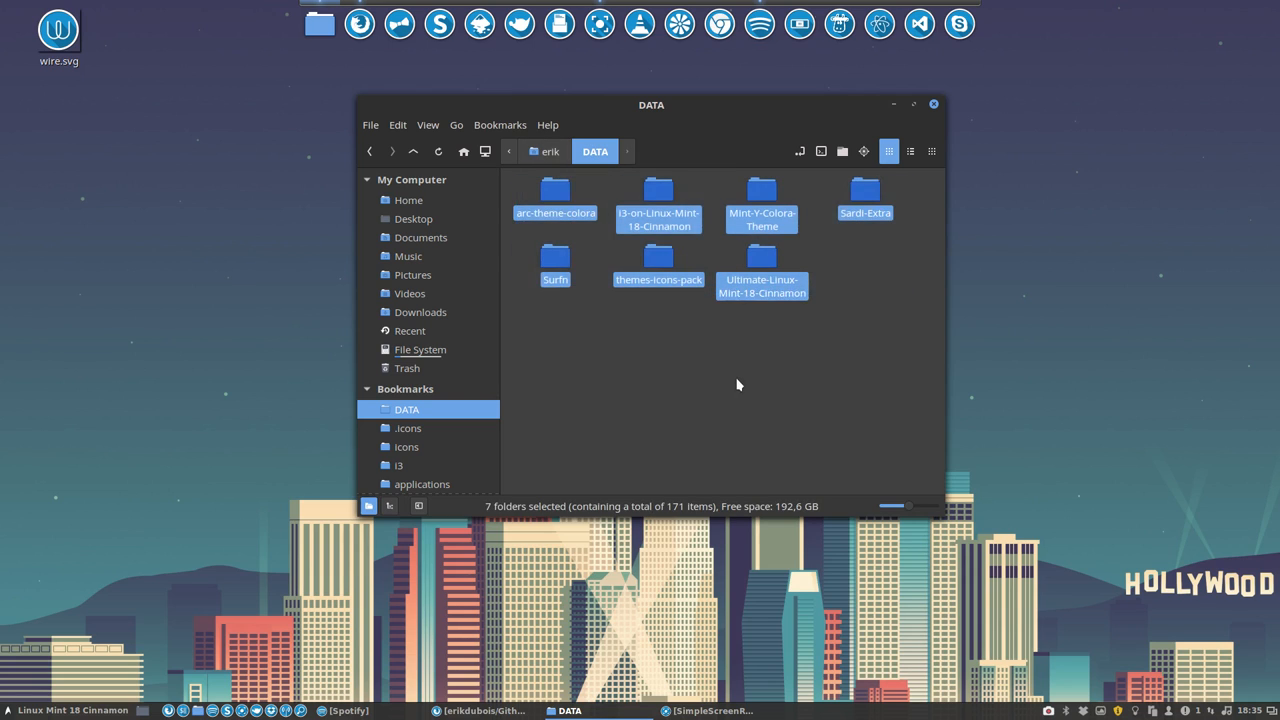
# Deselect the folders in Nemo's DATA folder, leaving its seven project folders shown
pyautogui.click(738, 385)
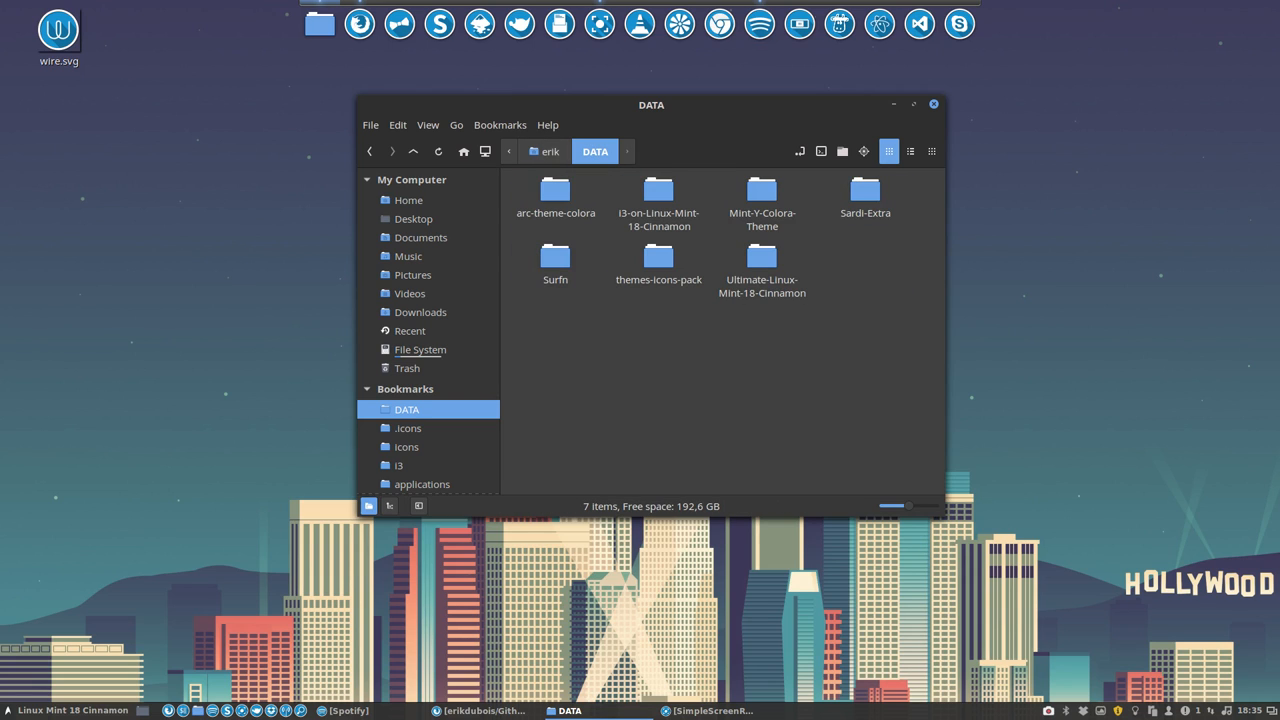
pyautogui.moveTo(697, 390)
pyautogui.write('git cl')
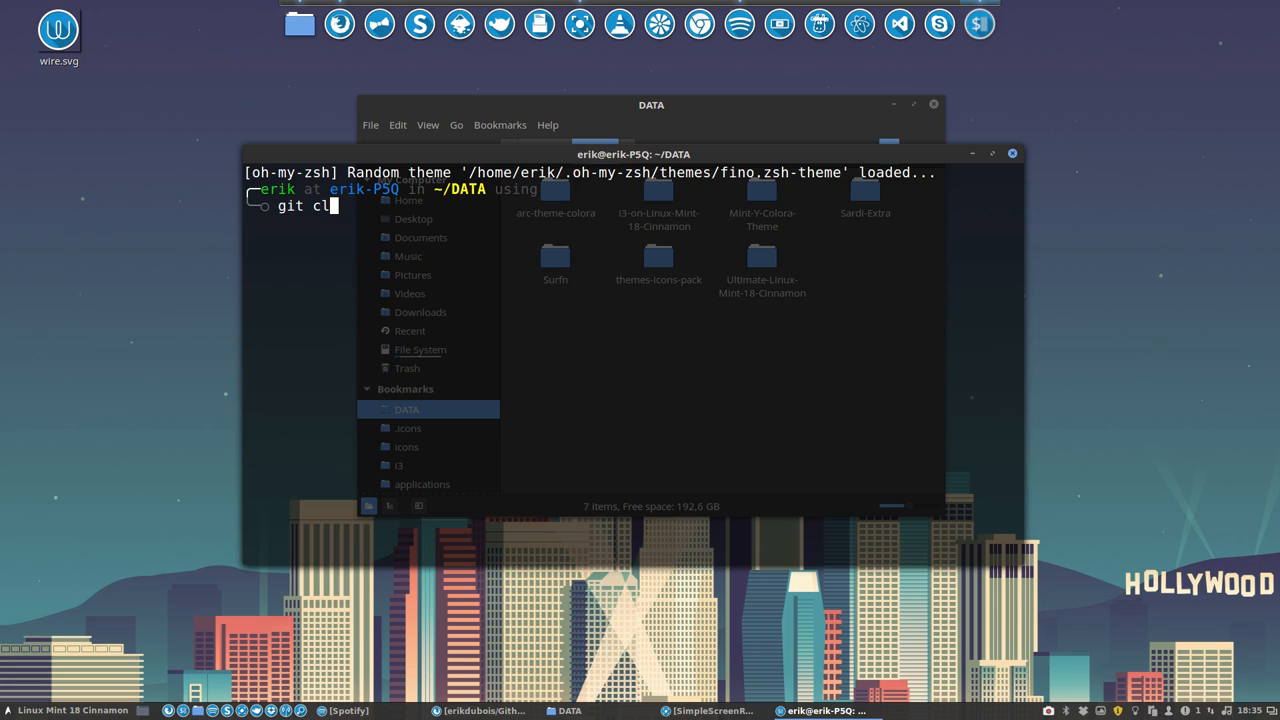
pyautogui.write('one')
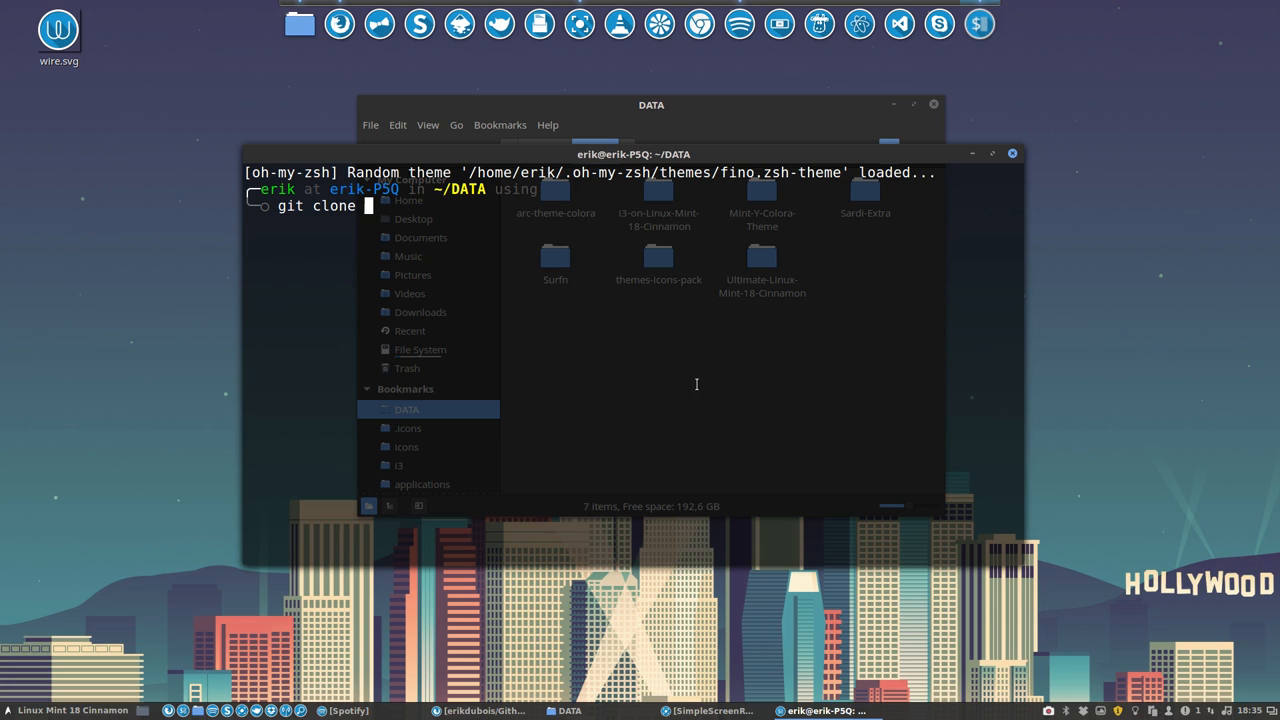
pyautogui.write('https://github.com/erikdubois/Github-Tutorial.git')
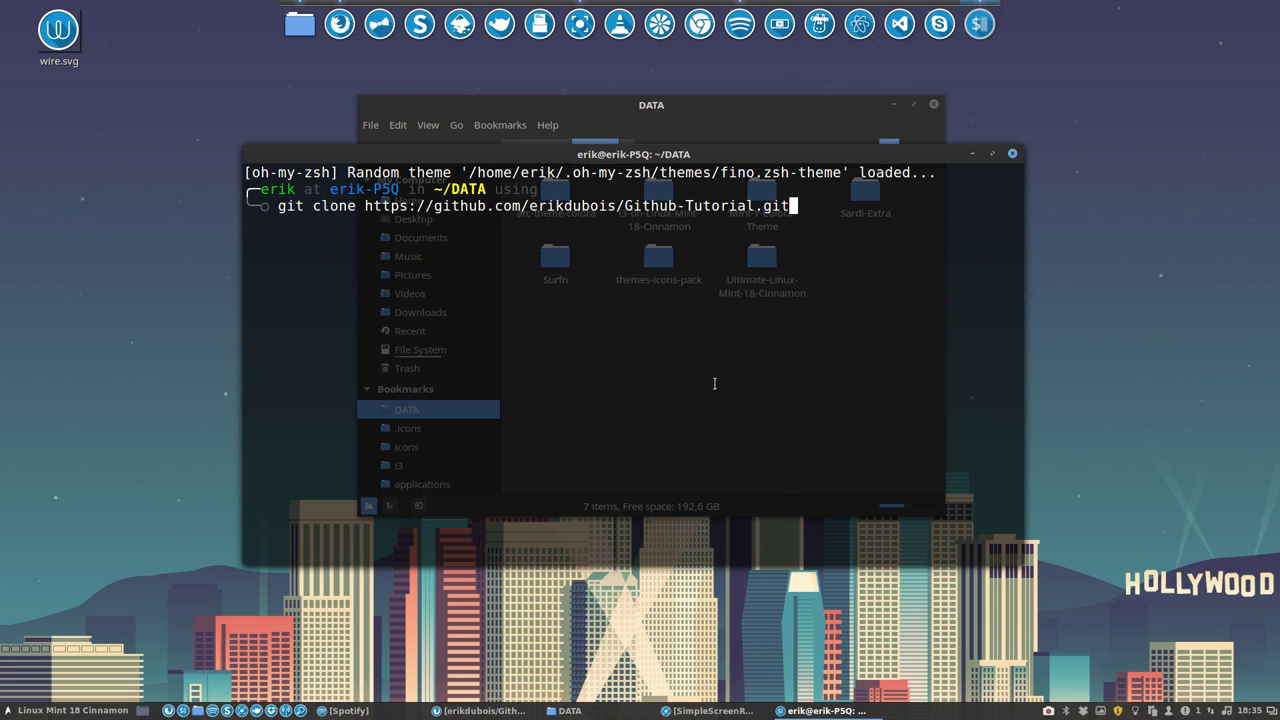
pyautogui.press('Return')
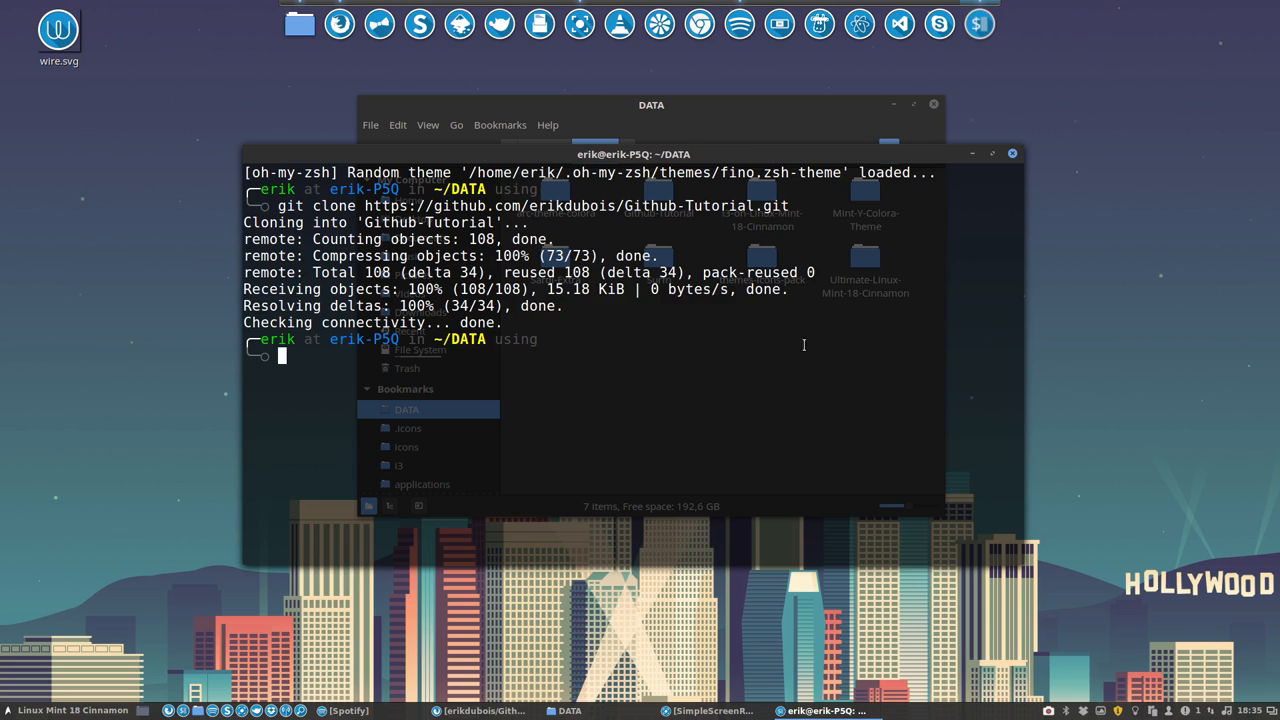
pyautogui.click(569, 710)
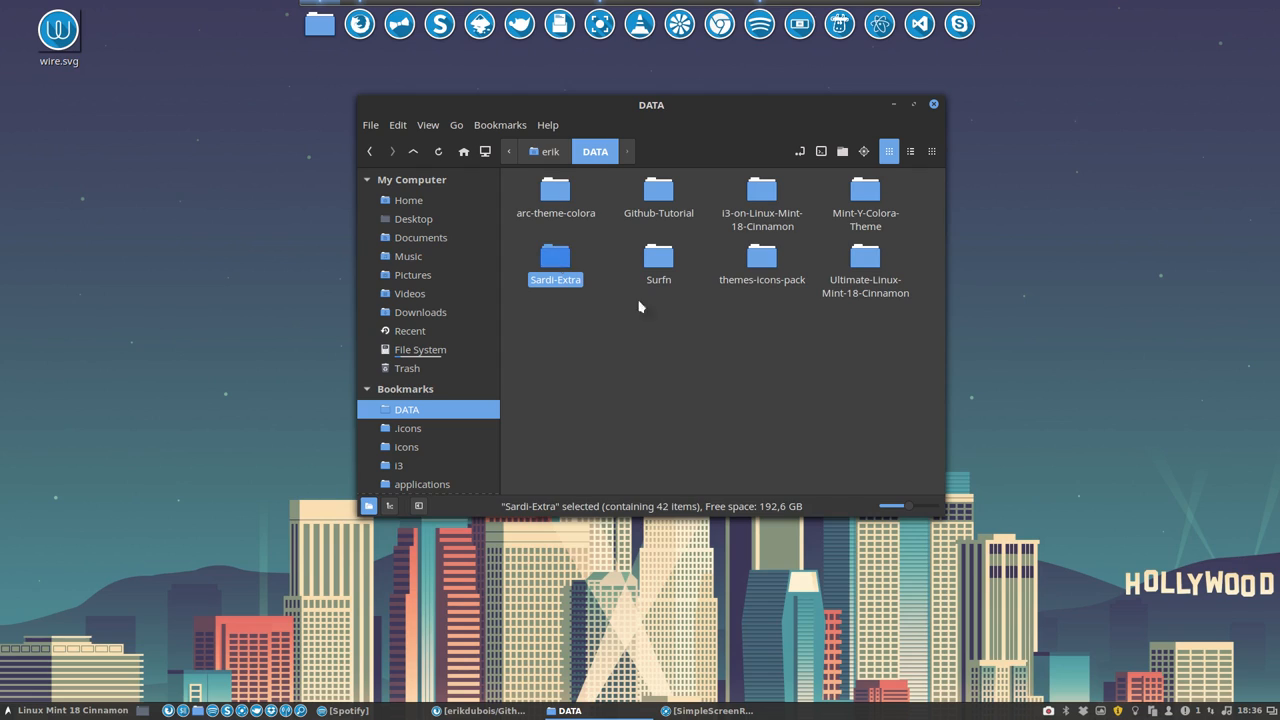
# Open the Github-Tutorial folder in Nemo and open README.md in Sublime Text
pyautogui.click(640, 306)
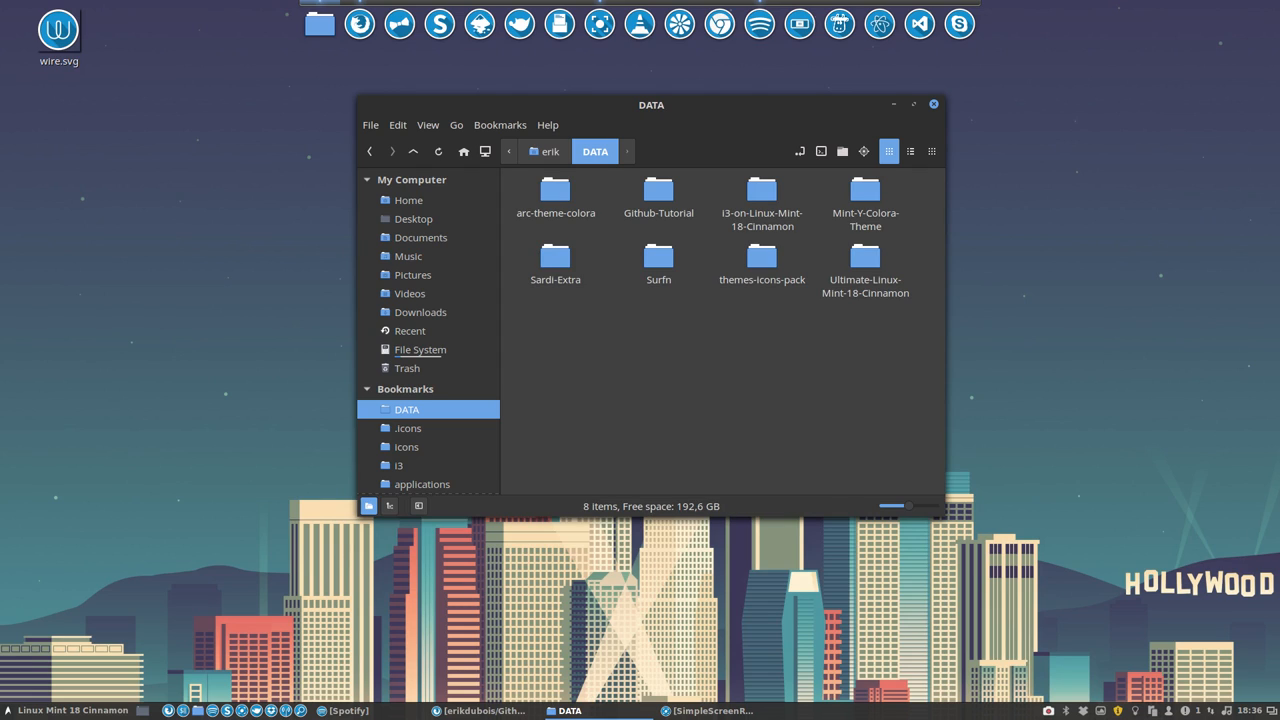
pyautogui.moveTo(658, 197)
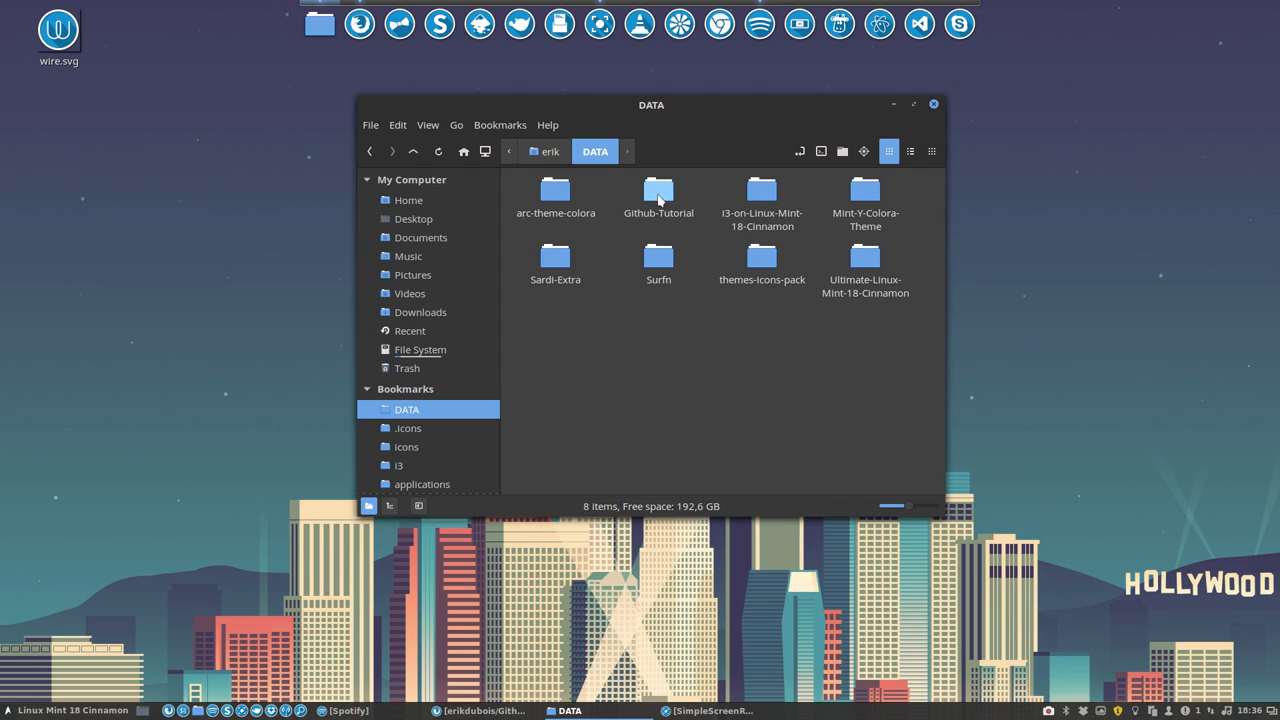
pyautogui.doubleClick(658, 193)
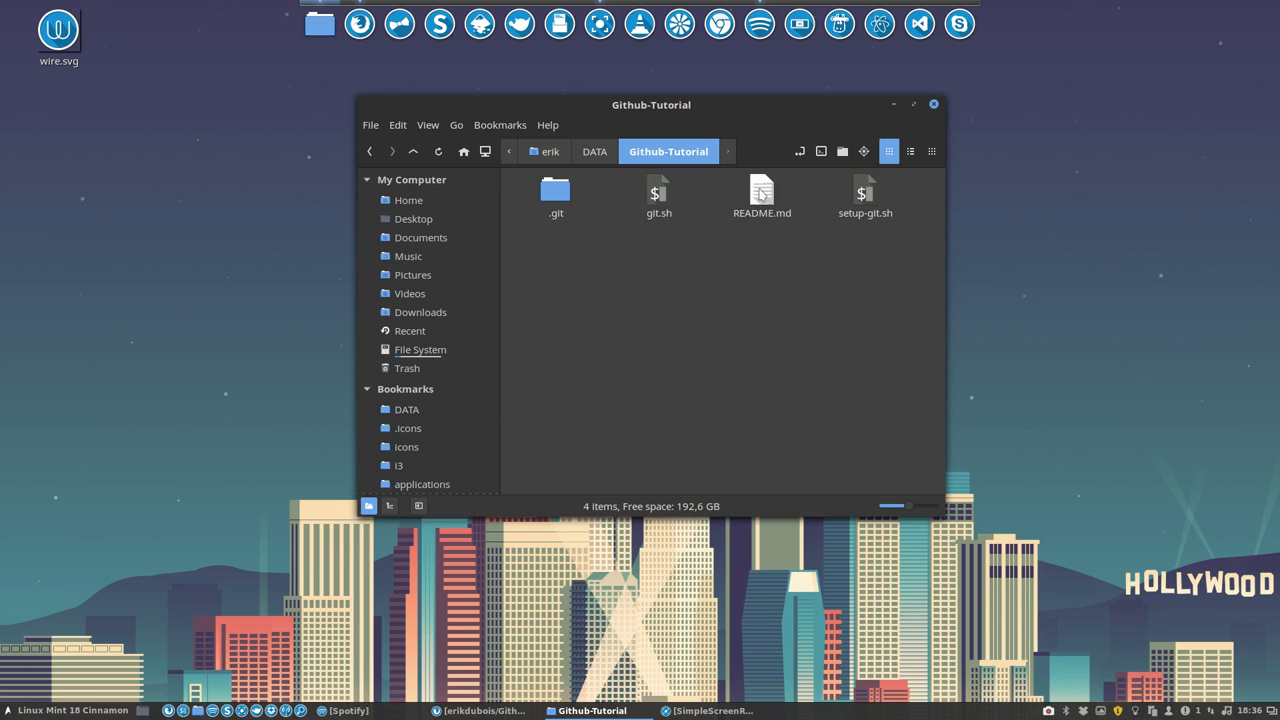
pyautogui.doubleClick(761, 192)
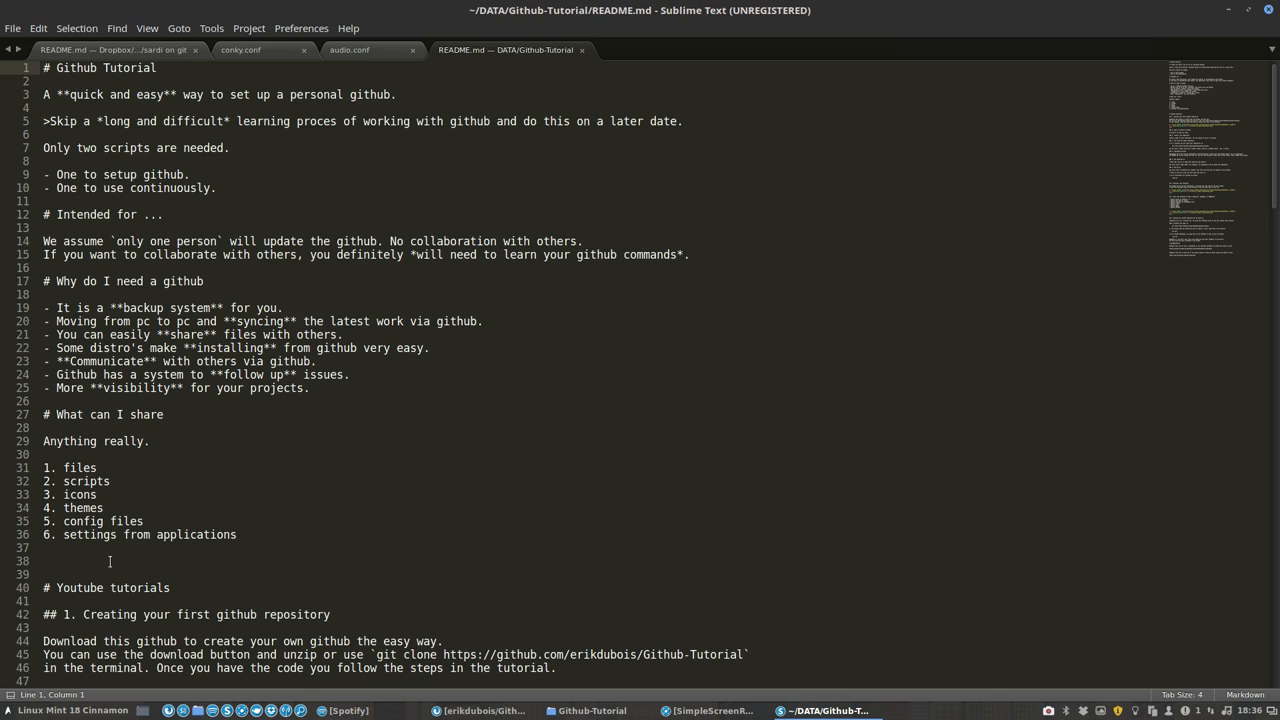
# Place the cursor on blank line 38 of README.md to add text
pyautogui.click(176, 587)
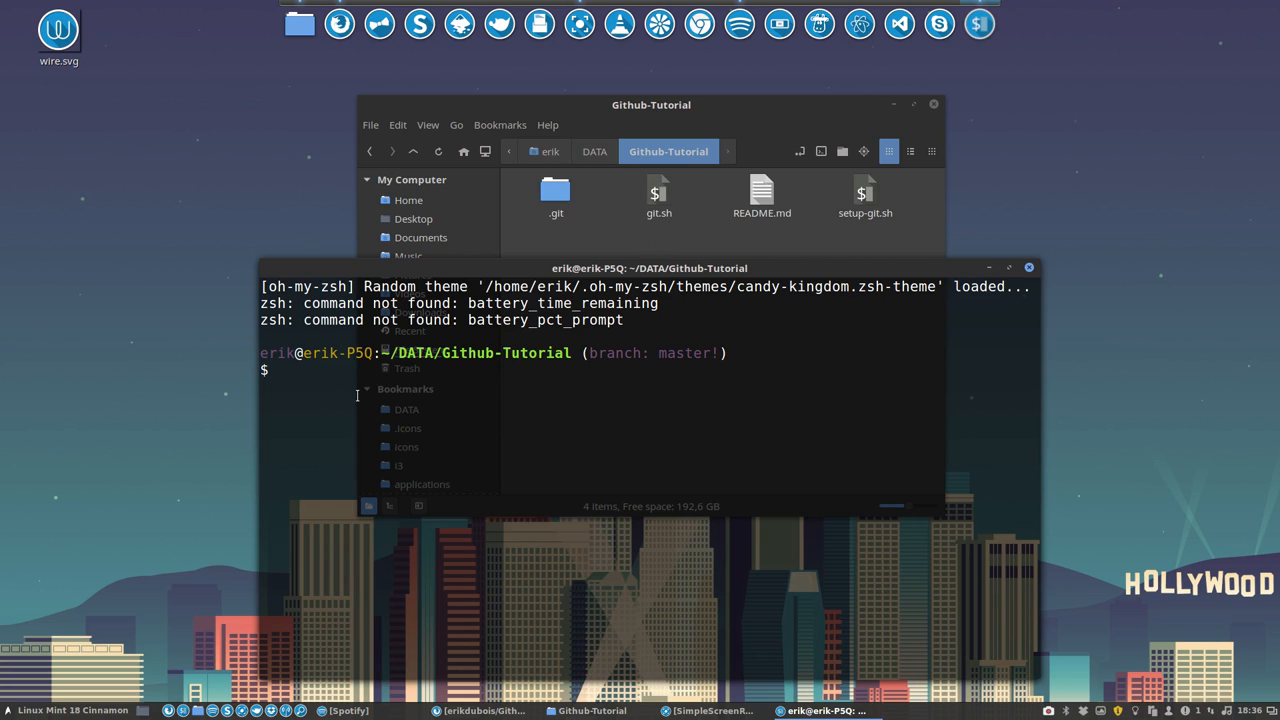
# Run ./git.sh with commit message 'updated the readme file' and GitHub username erikdubois
pyautogui.write('./')
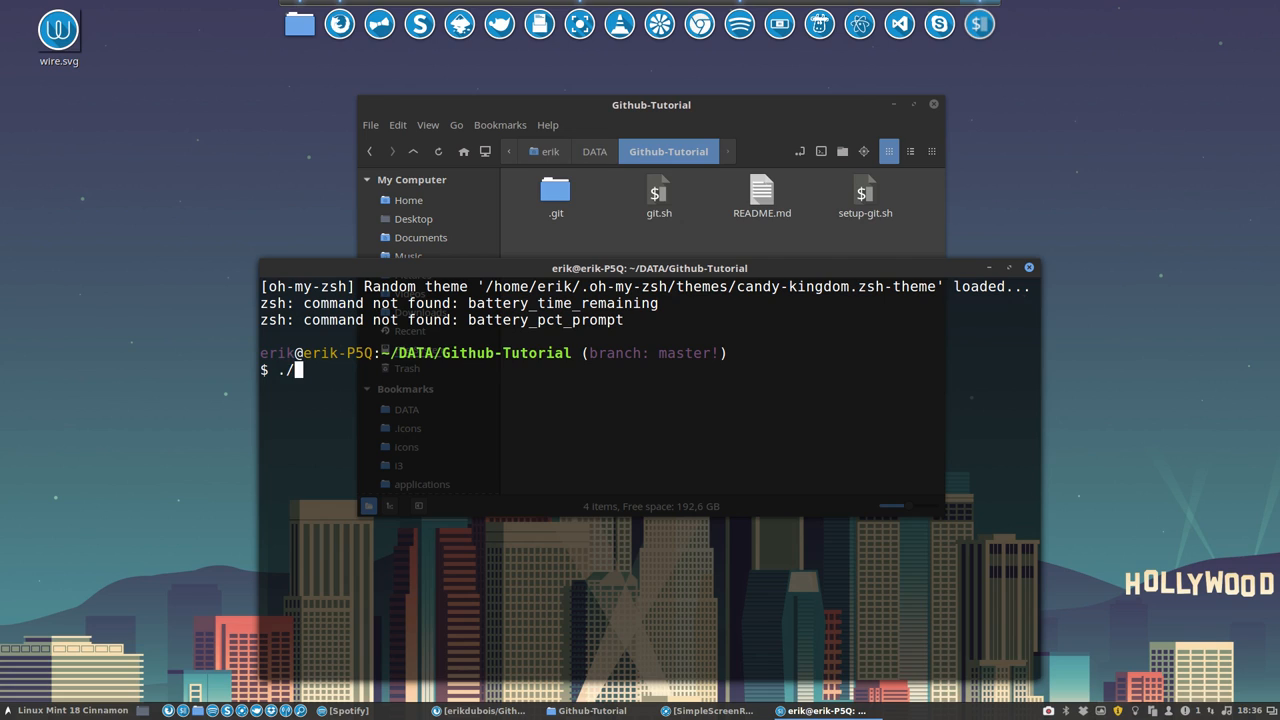
pyautogui.write('git.sh')
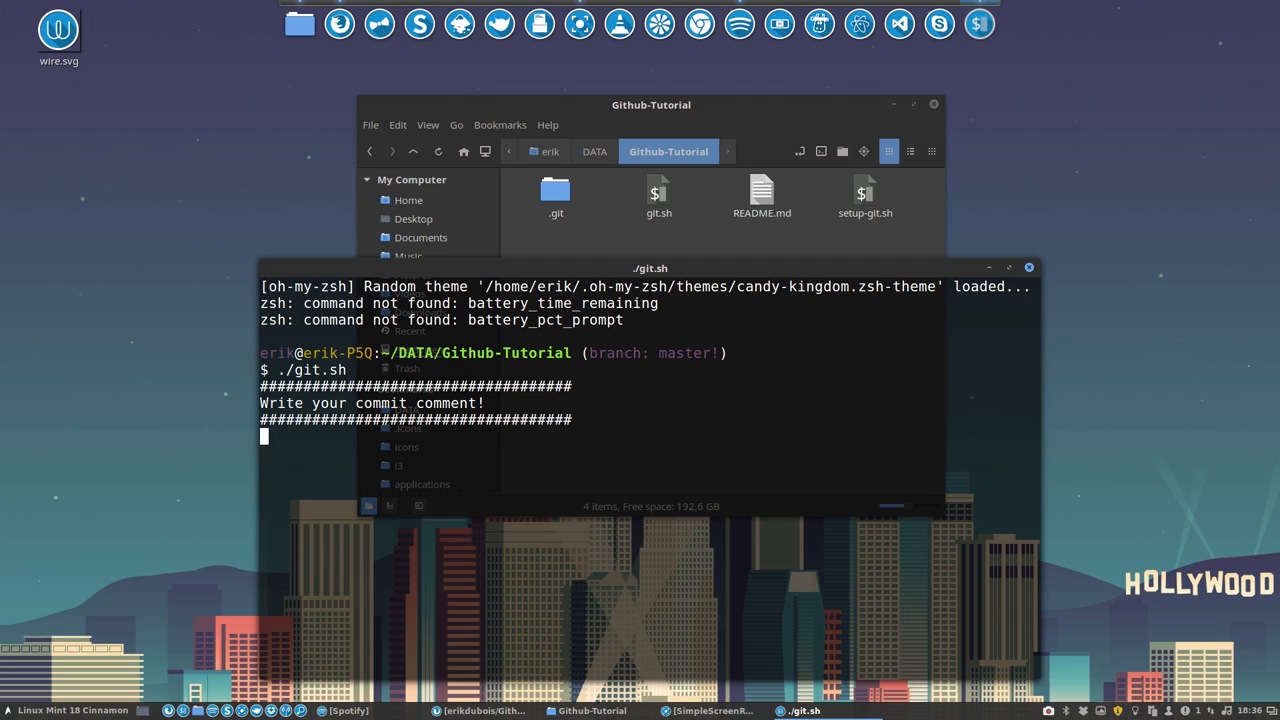
pyautogui.write('upd')
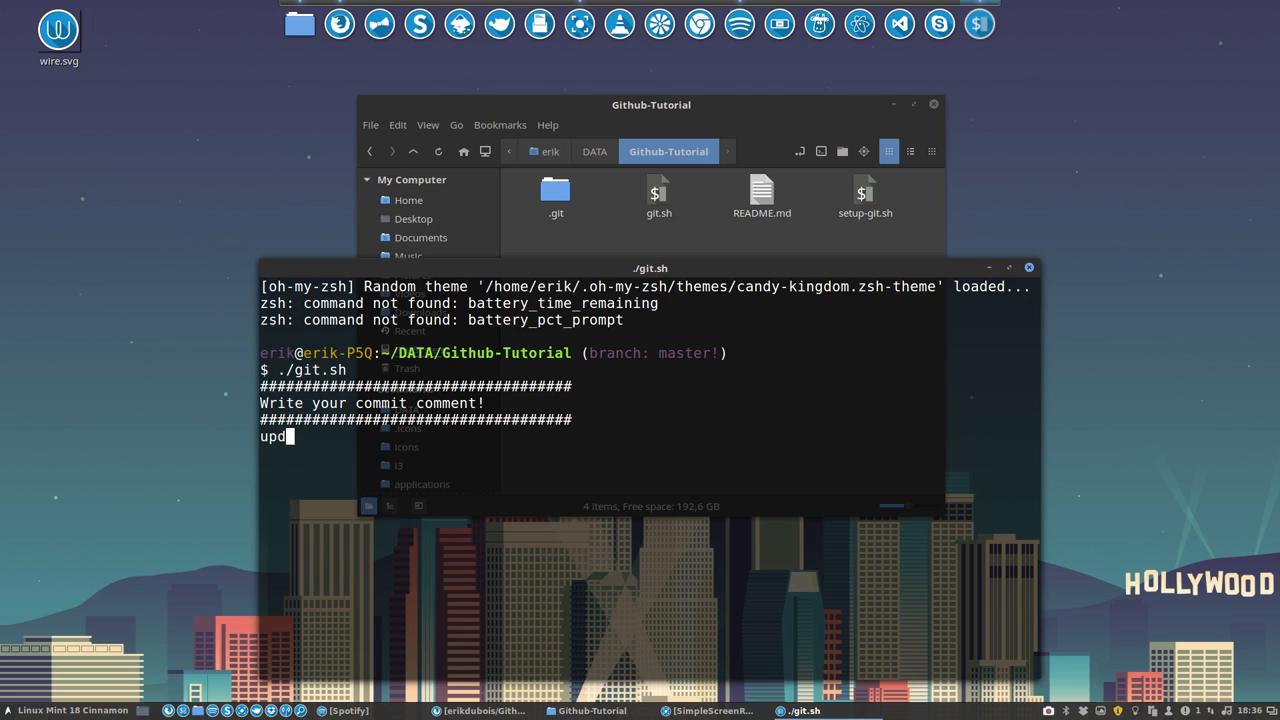
pyautogui.write('ated the')
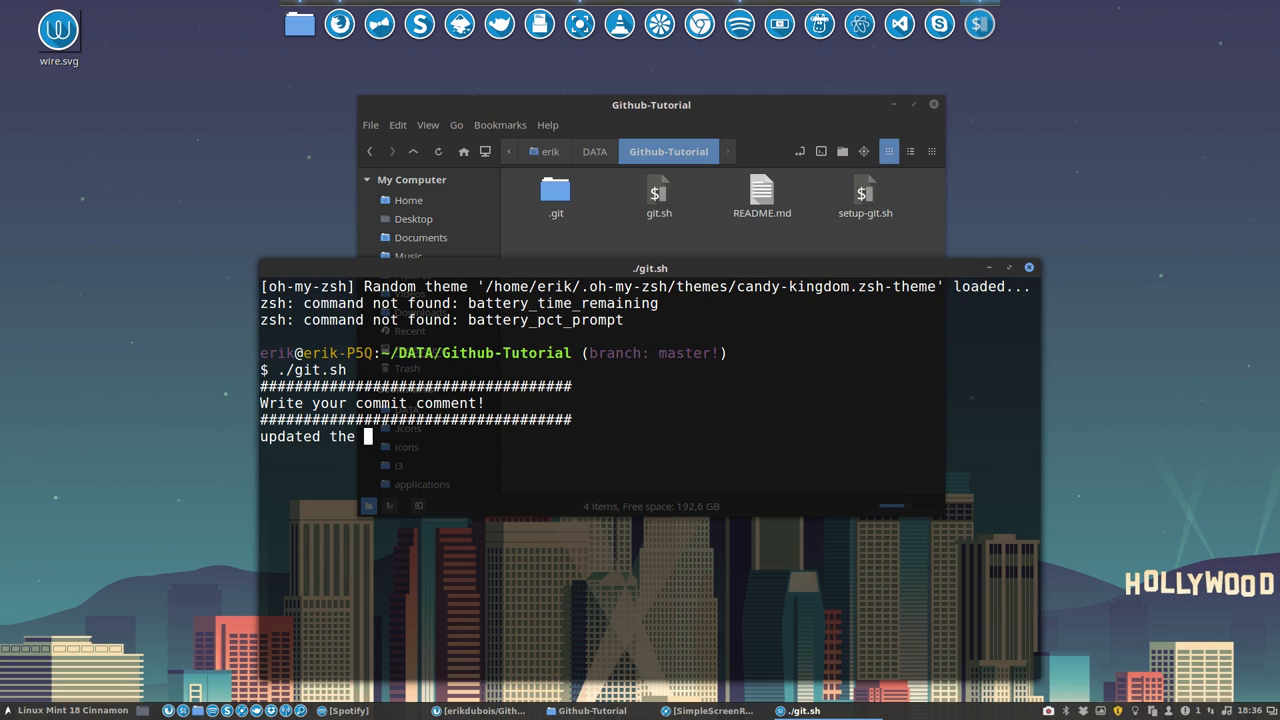
pyautogui.write('readme fil')
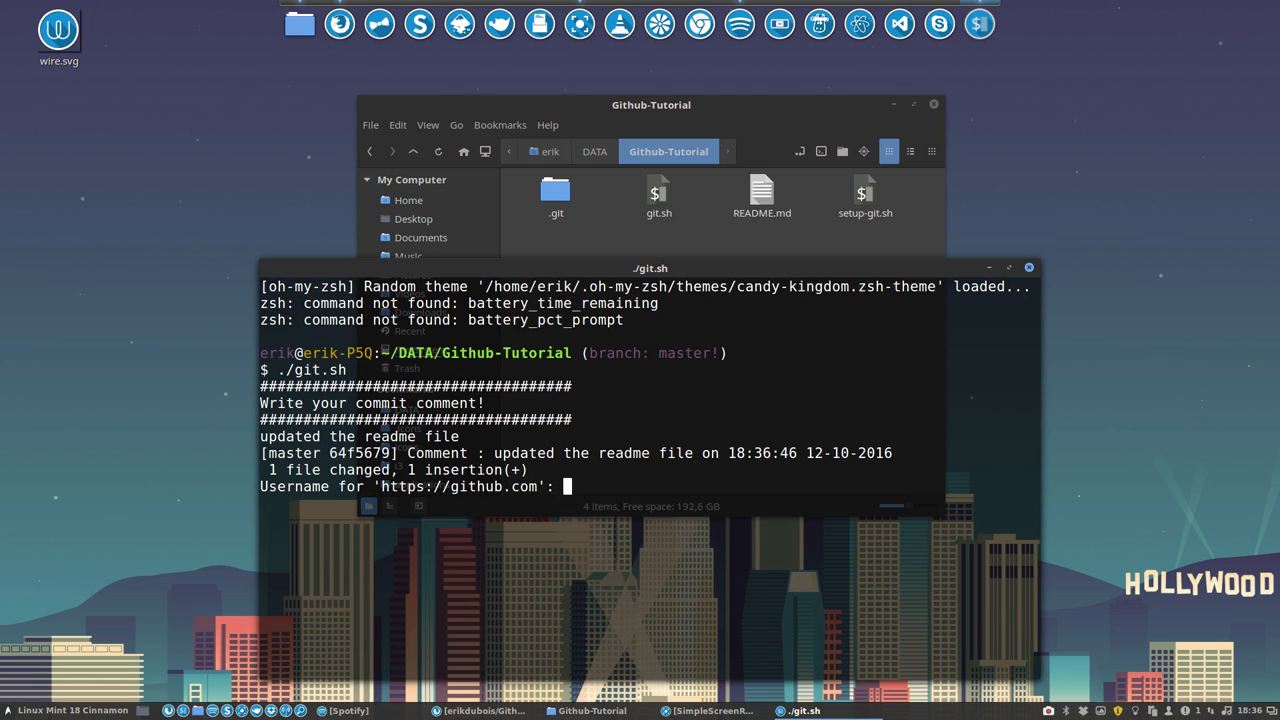
pyautogui.write('erikdubois')
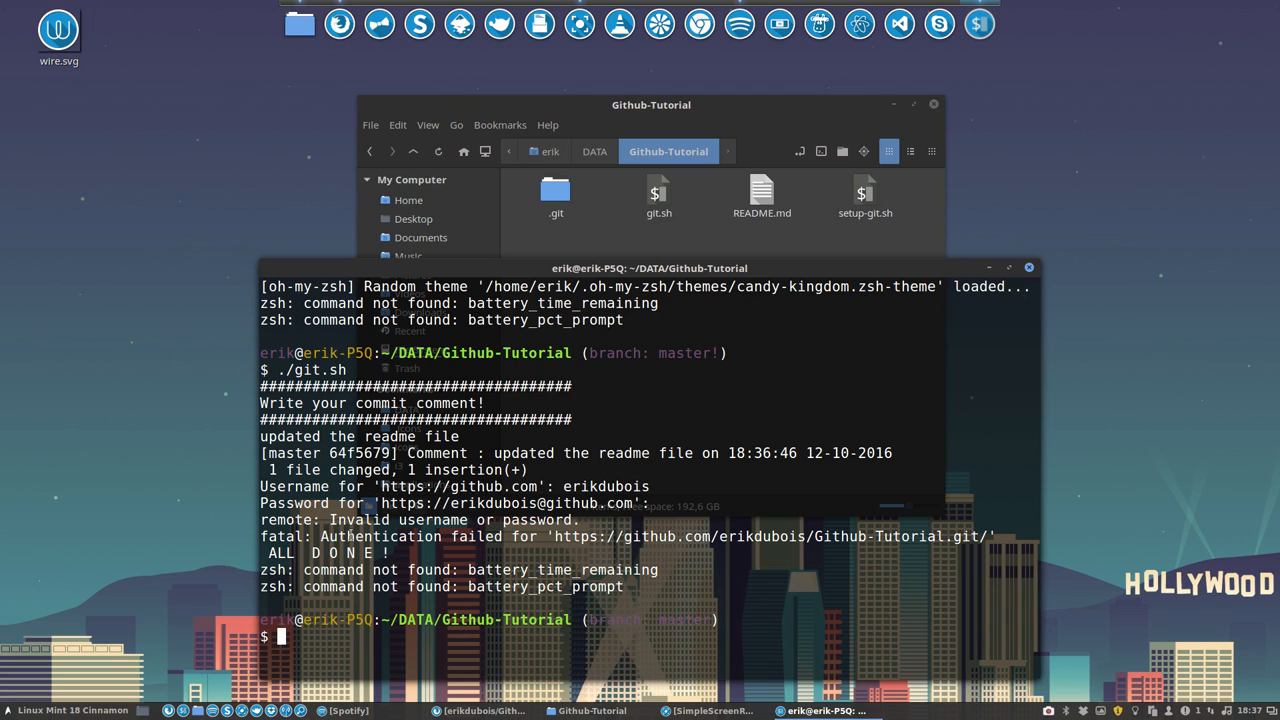
# Highlight 'Authentication failed', rerun ./git.sh and log in as erikdubois
pyautogui.doubleClick(385, 536)
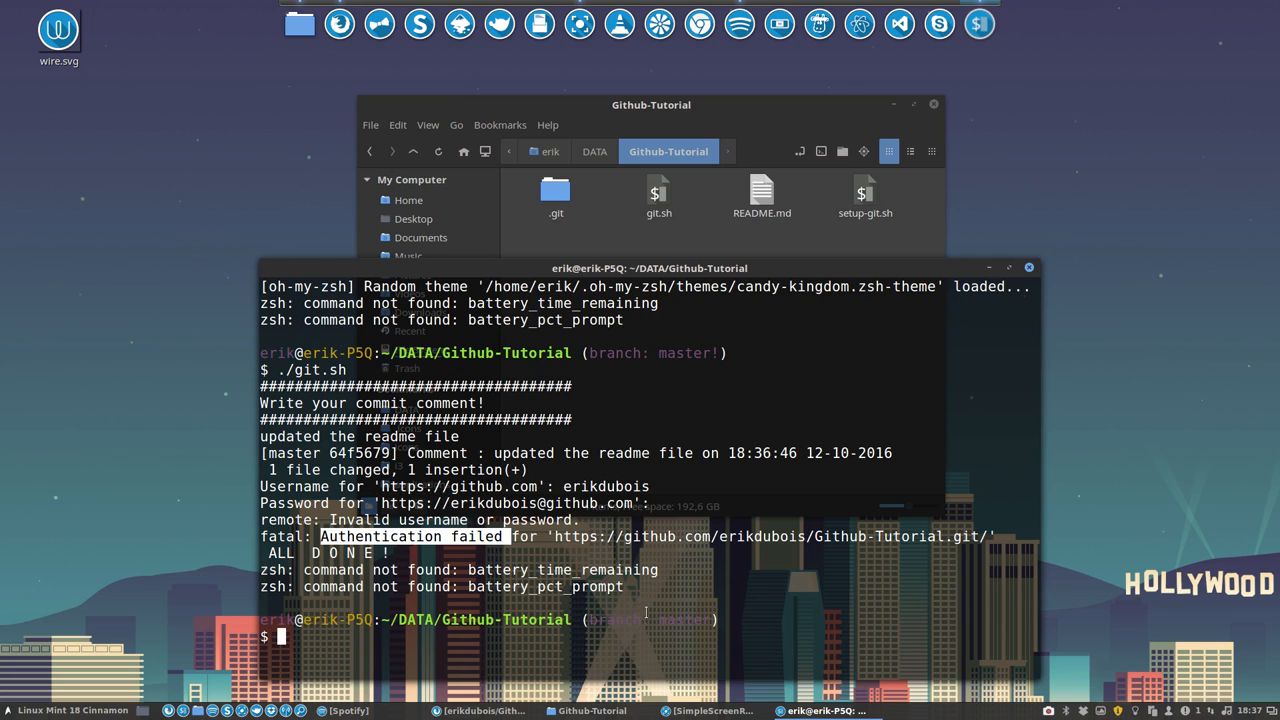
pyautogui.write('./git.sh')
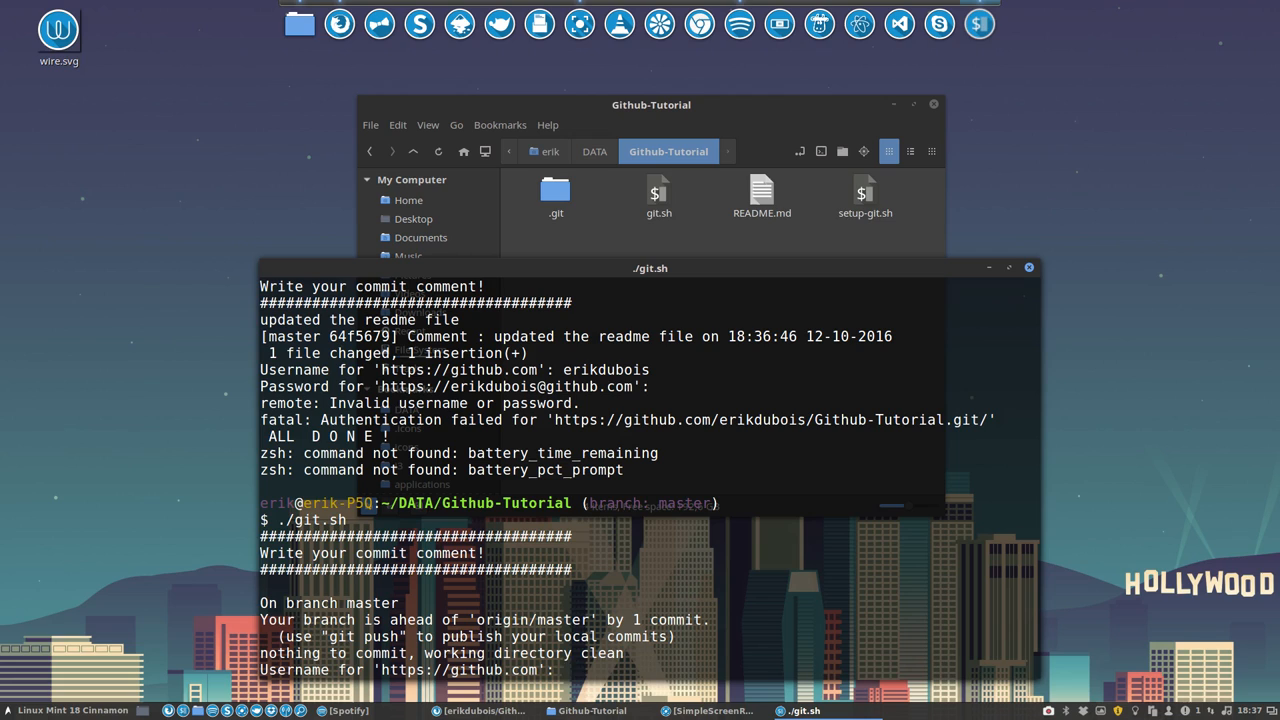
pyautogui.write('erikdubois')
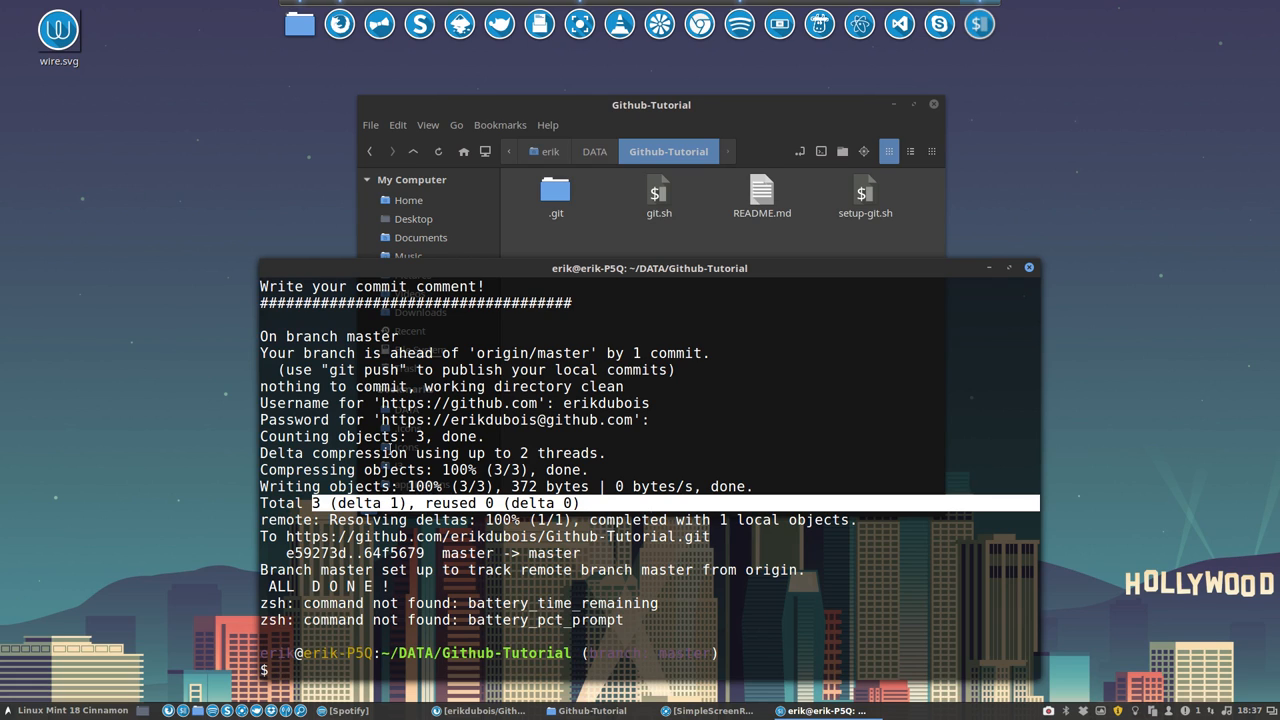
pyautogui.moveTo(1052, 275)
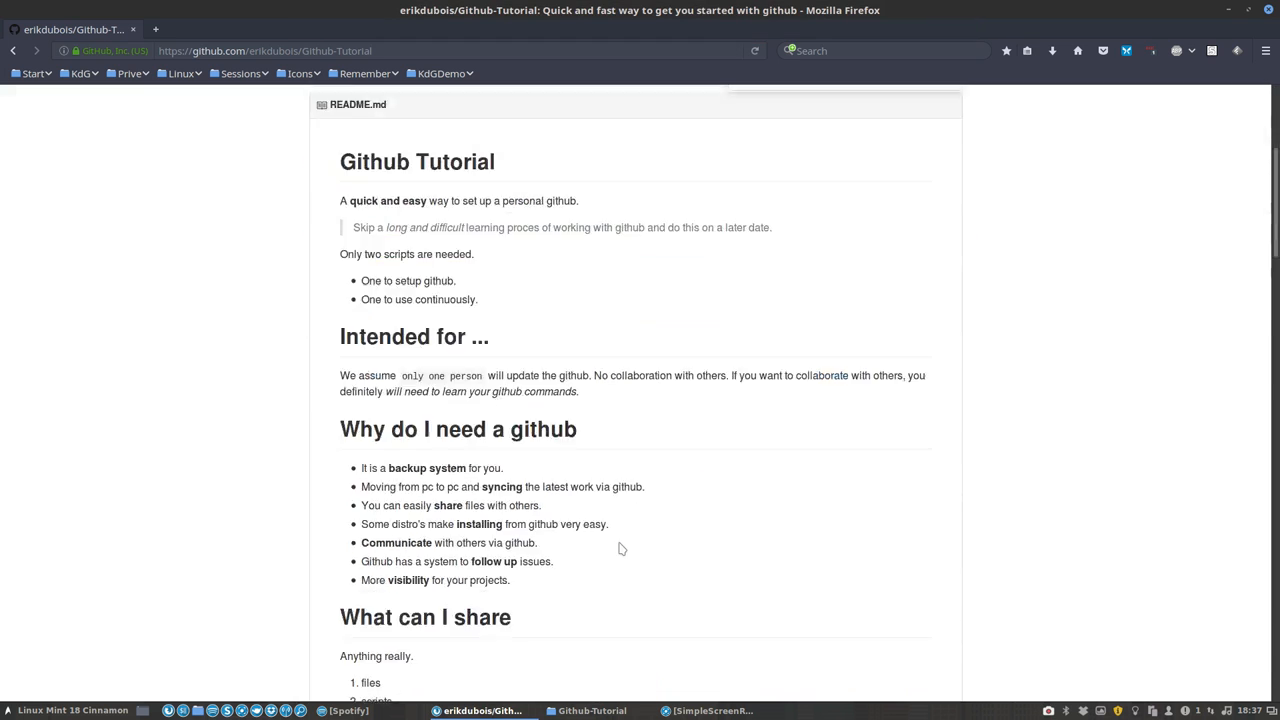
# Scroll down the Github-Tutorial repository page to read the pushed README
pyautogui.scroll(-3)
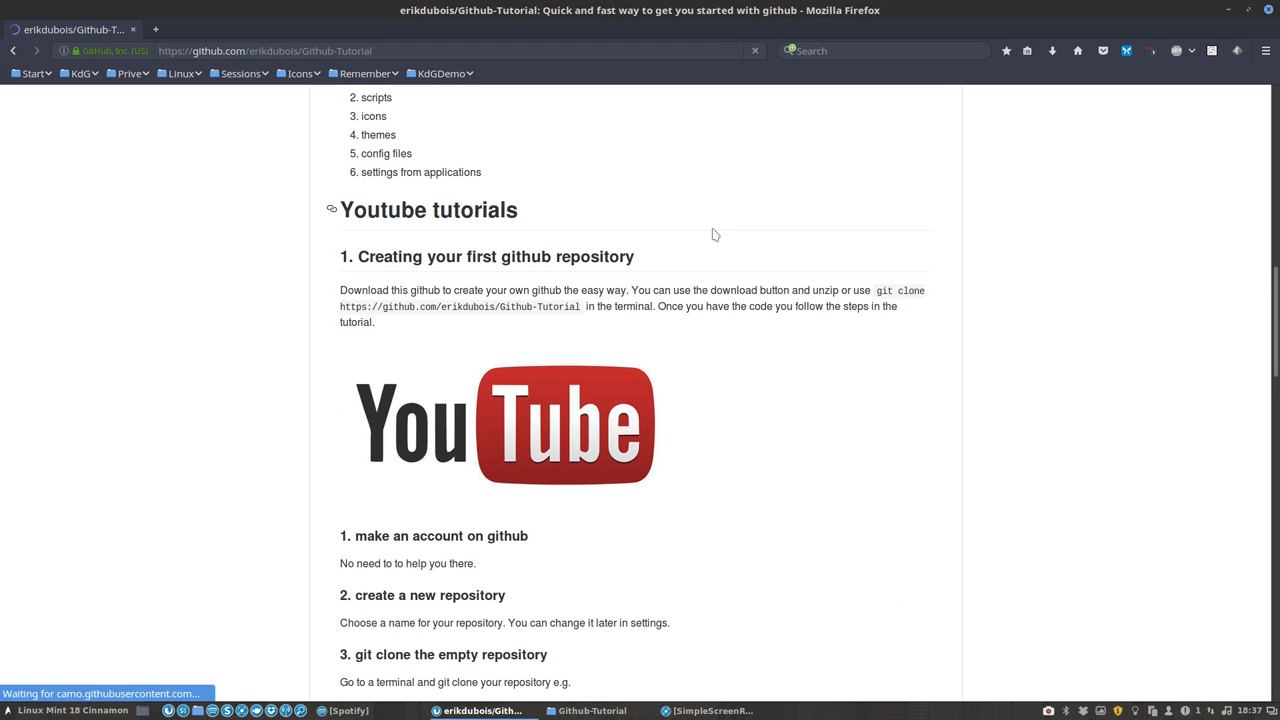
pyautogui.scroll(-3)
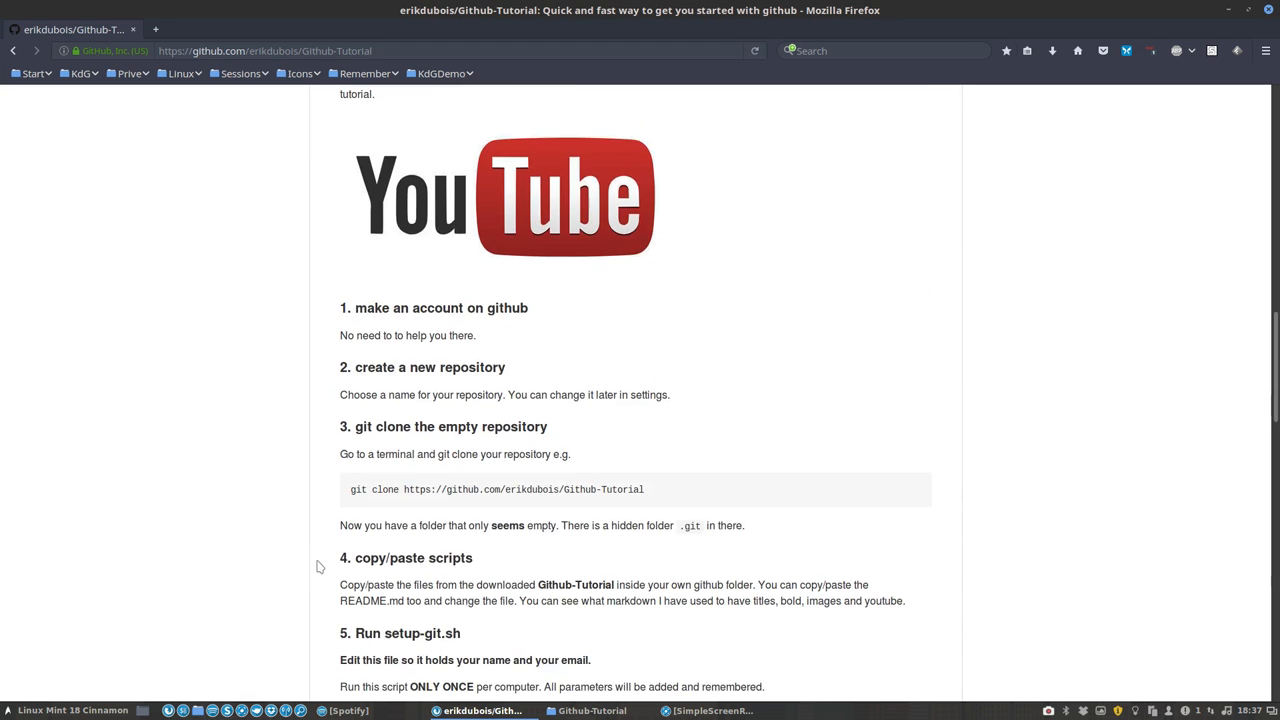
pyautogui.scroll(-3)
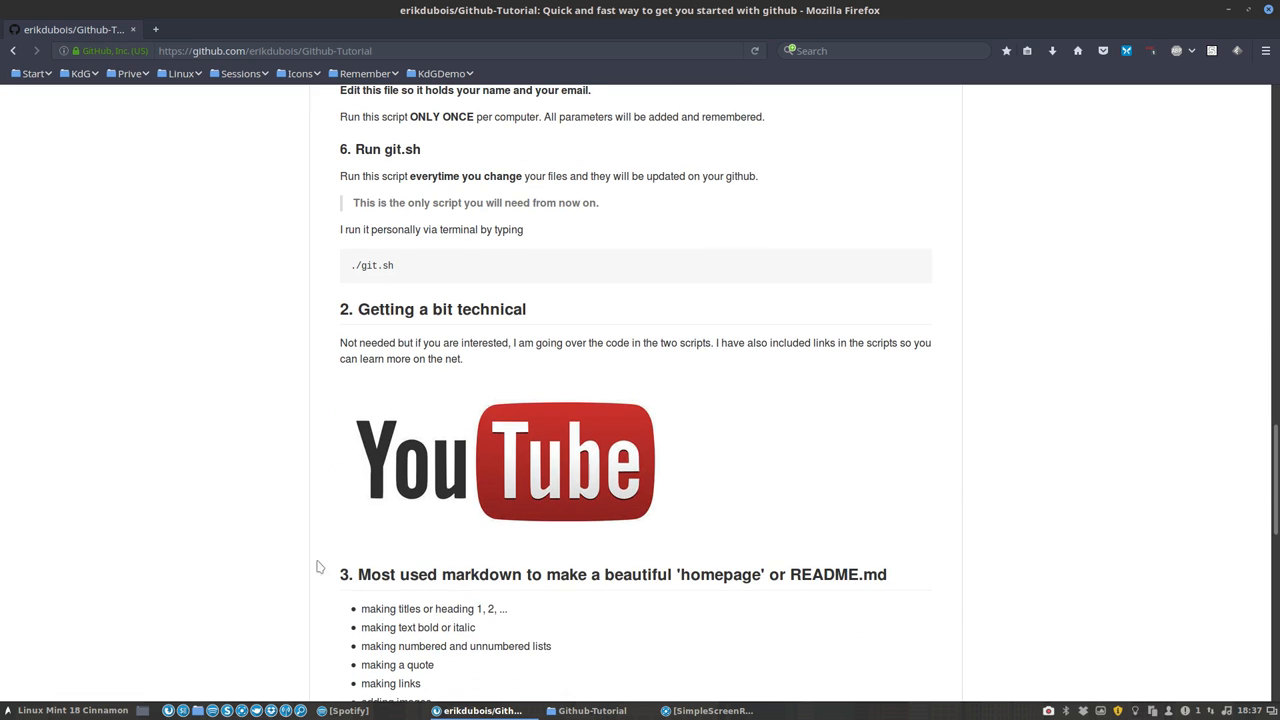
pyautogui.scroll(-3)
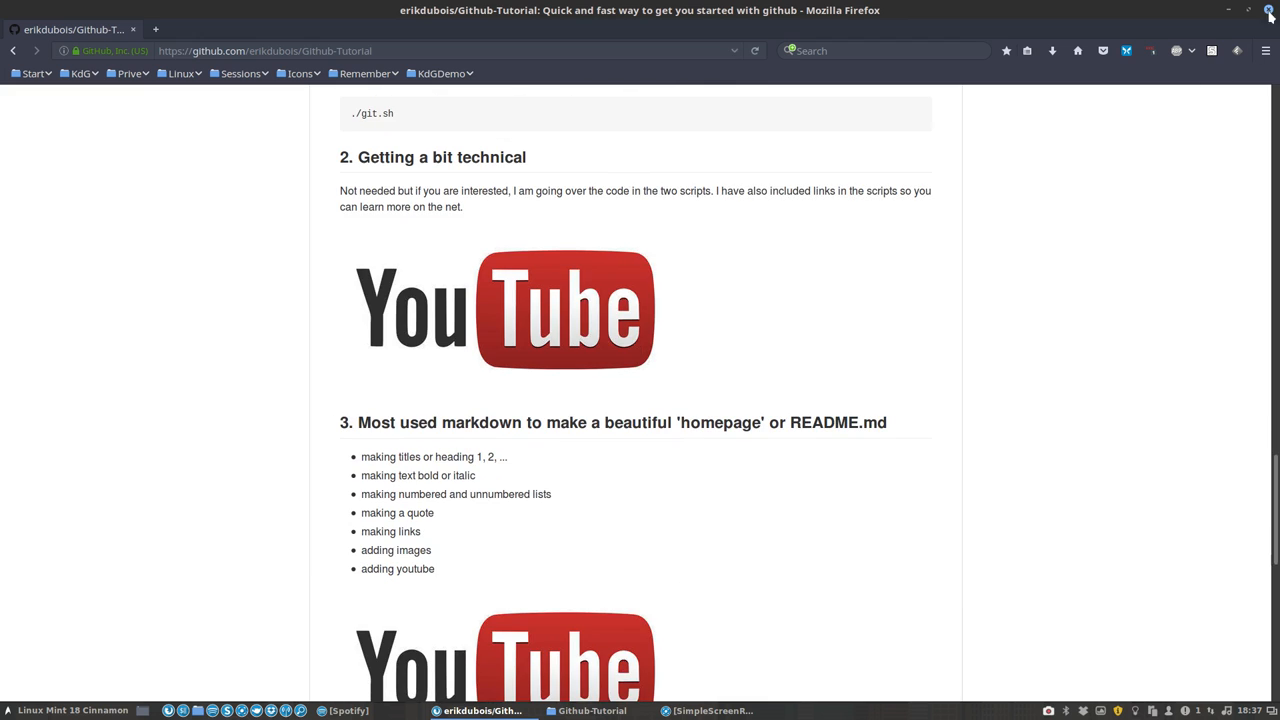